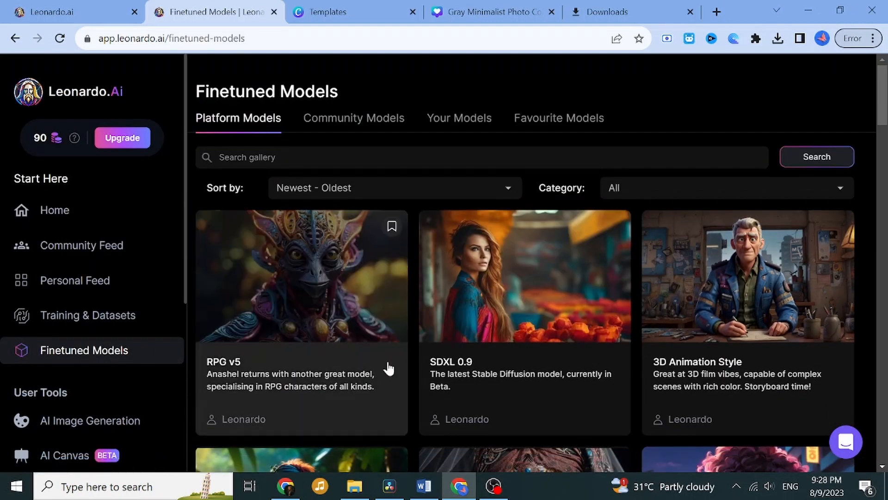
# - Scroll through the Featured Models gallery and return to its top
pyautogui.scroll(-3)
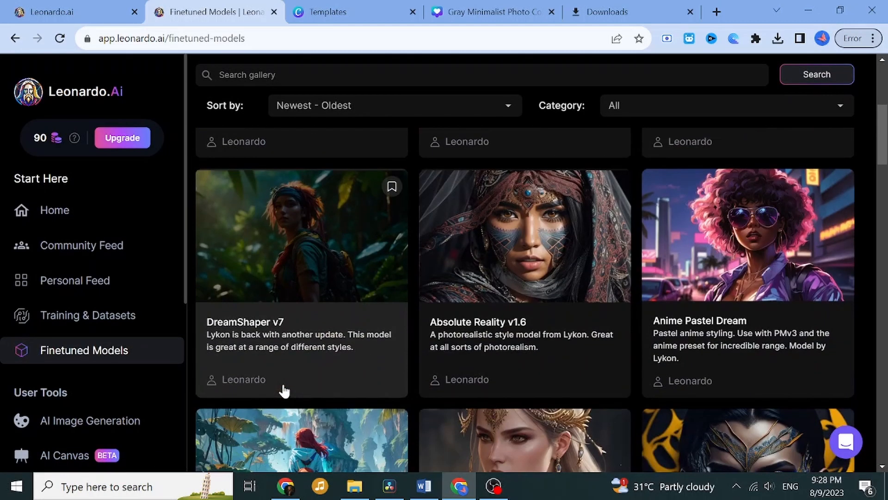
pyautogui.scroll(-3)
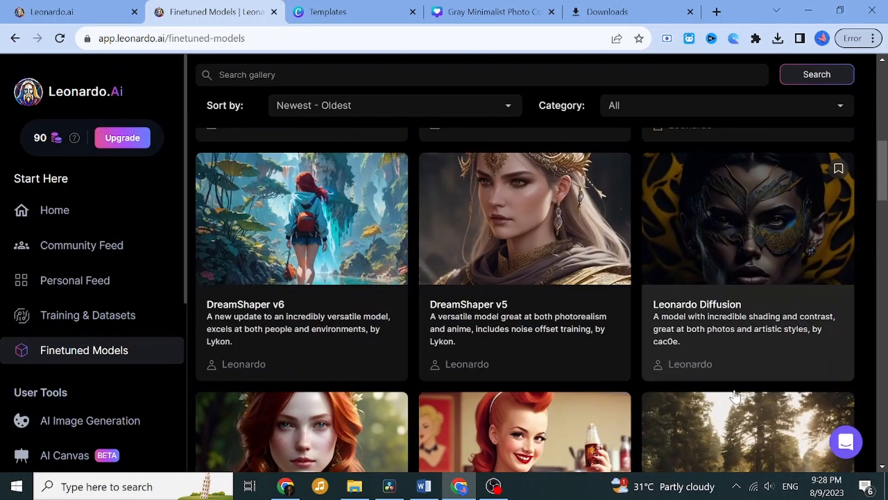
pyautogui.scroll(-3)
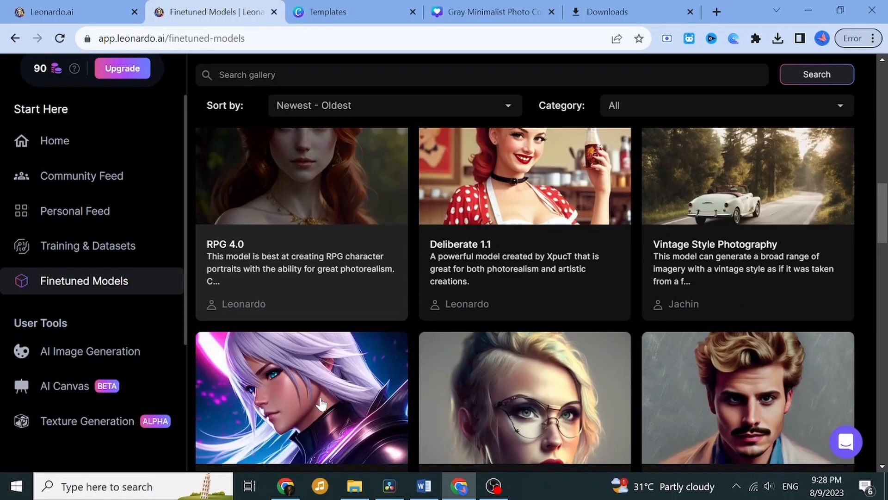
pyautogui.scroll(-3)
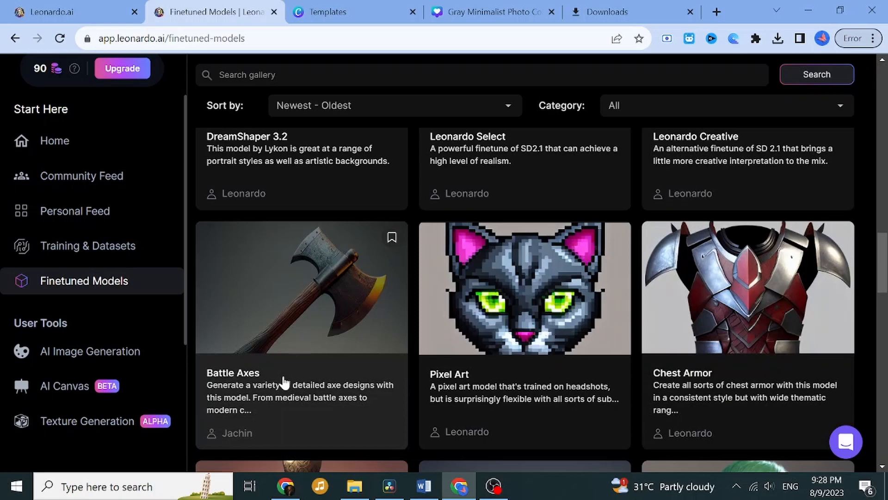
pyautogui.scroll(-3)
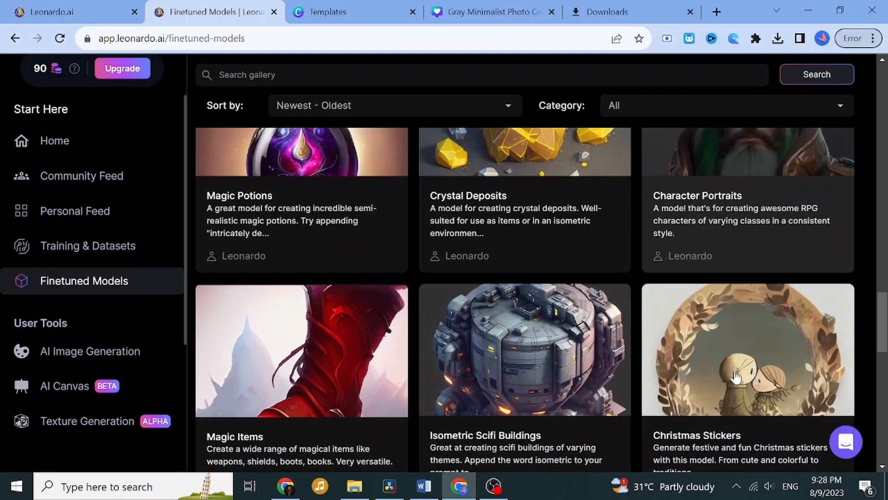
pyautogui.scroll(-3)
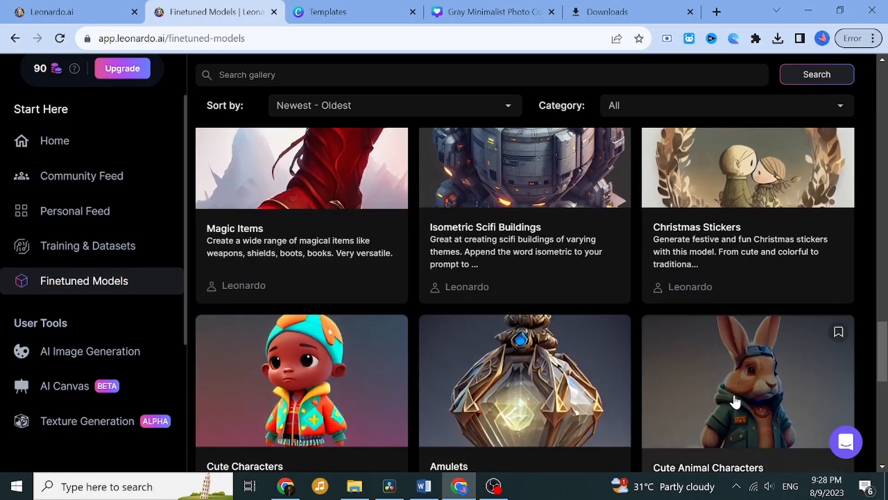
pyautogui.scroll(-3)
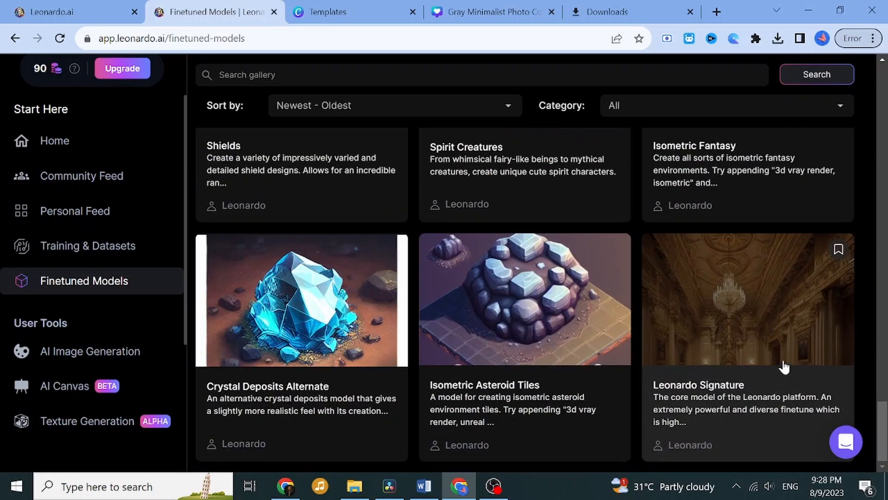
pyautogui.scroll(3)
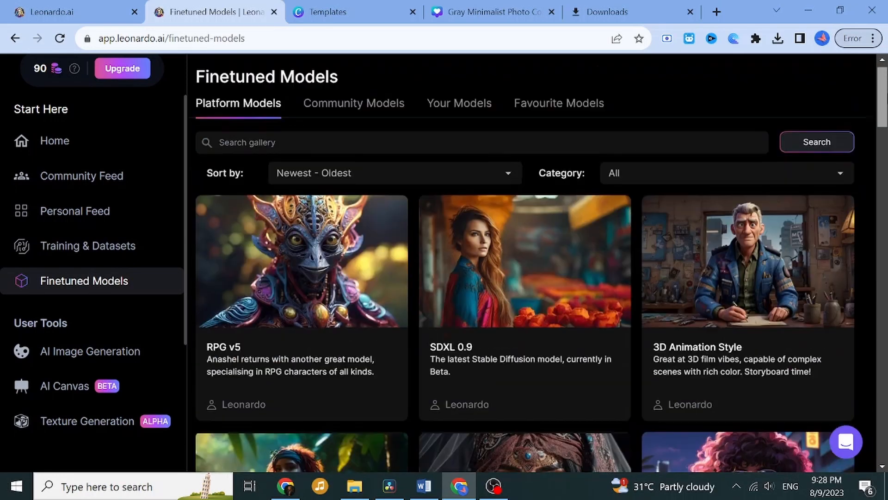
pyautogui.click(353, 103)
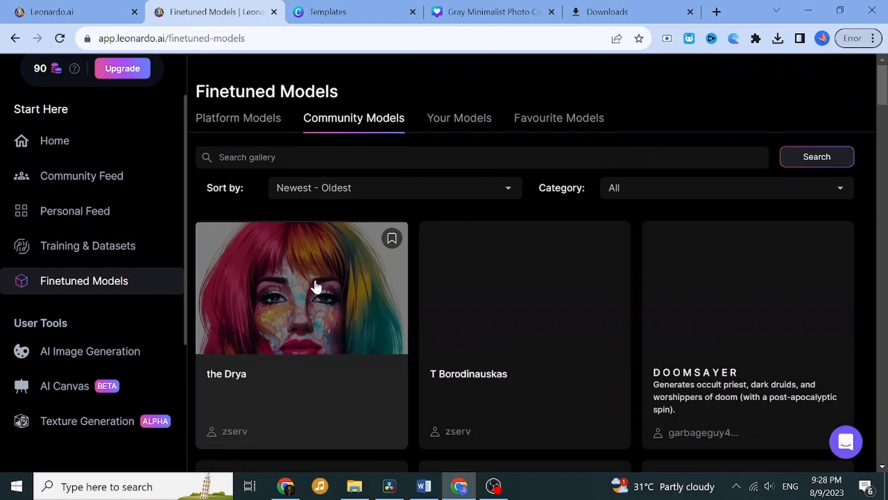
pyautogui.scroll(-3)
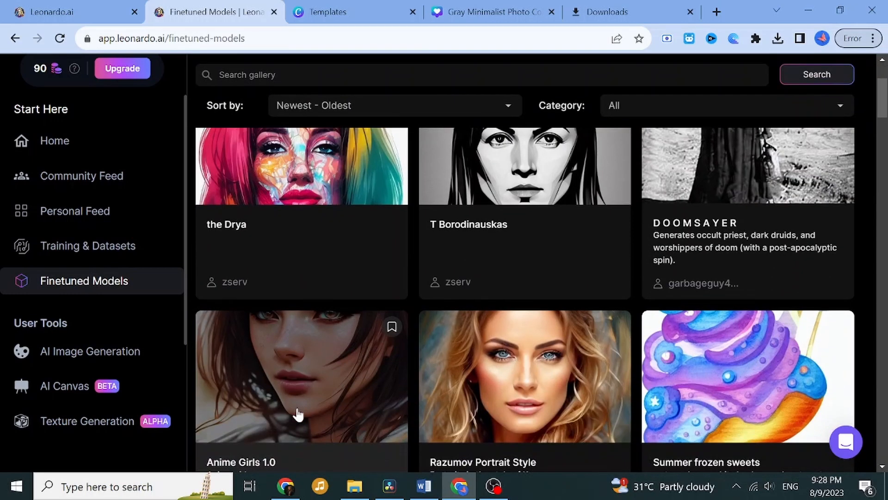
pyautogui.scroll(-3)
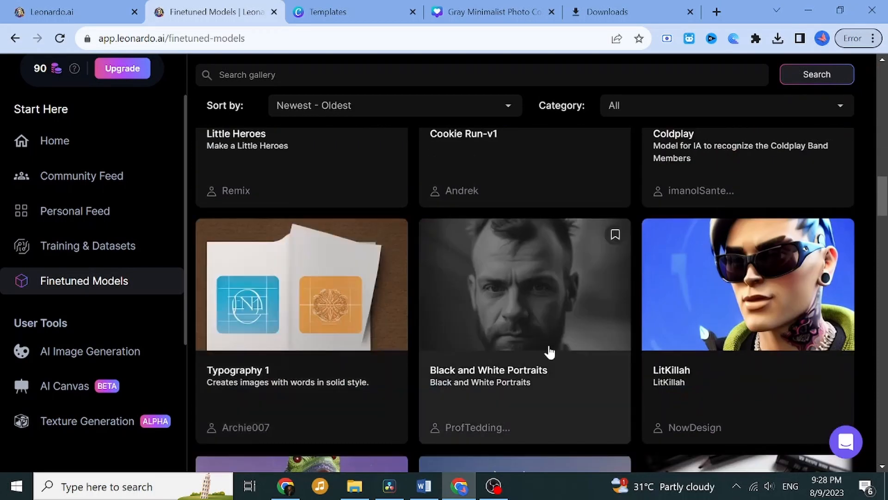
pyautogui.scroll(-3)
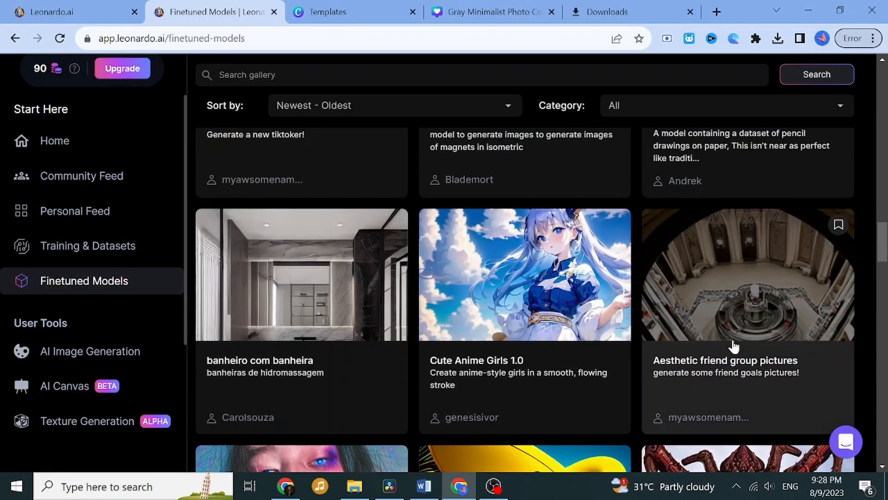
pyautogui.scroll(-3)
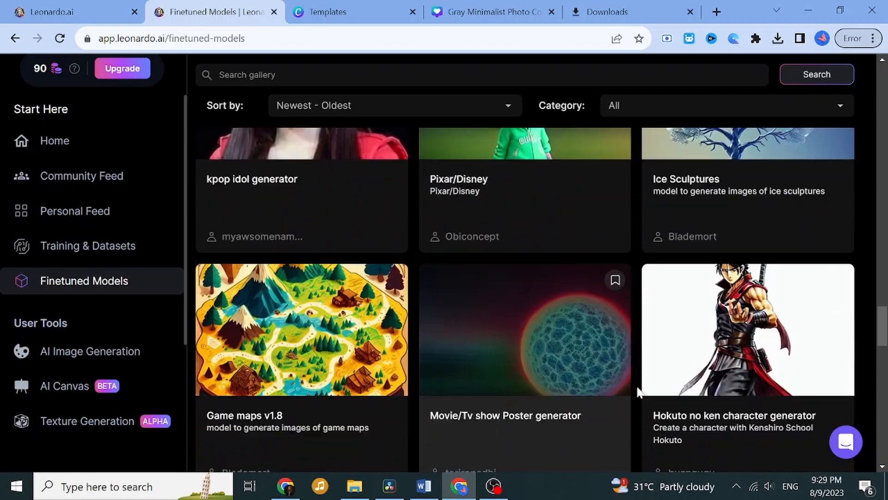
pyautogui.scroll(-3)
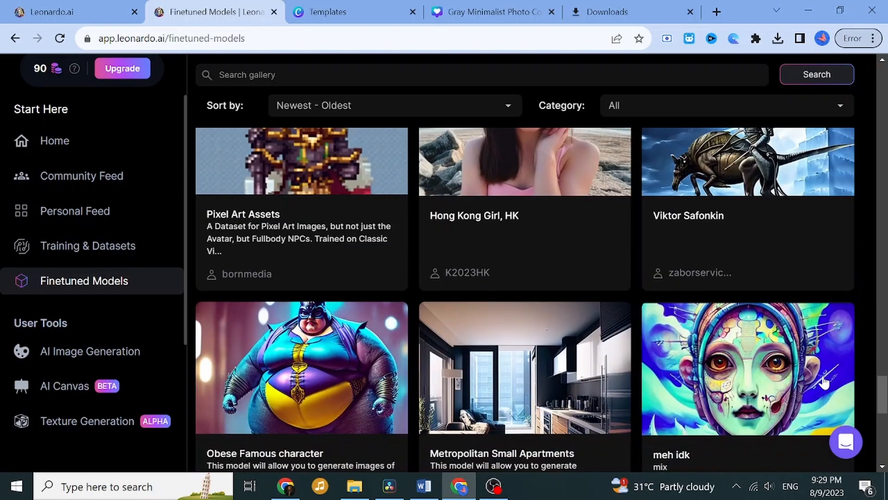
pyautogui.scroll(3)
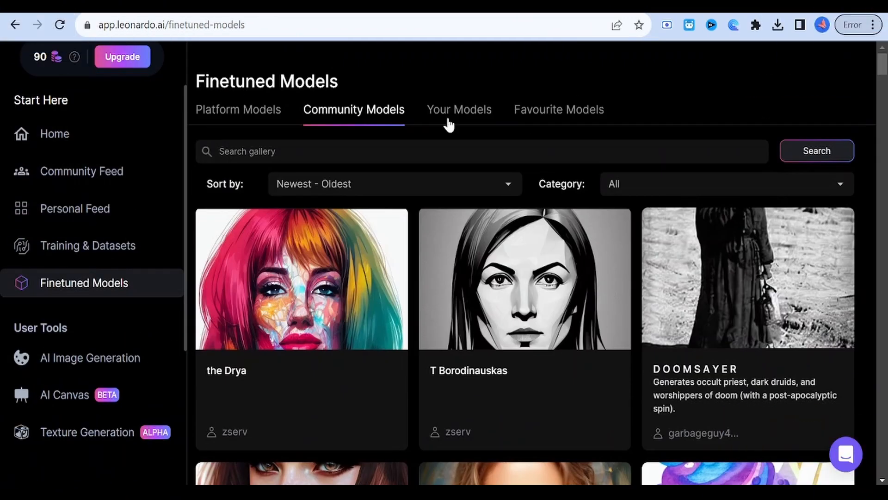
# - Sign in via Start using Leonardo, confirming 'Yes, I'm whitelisted'
pyautogui.click(459, 109)
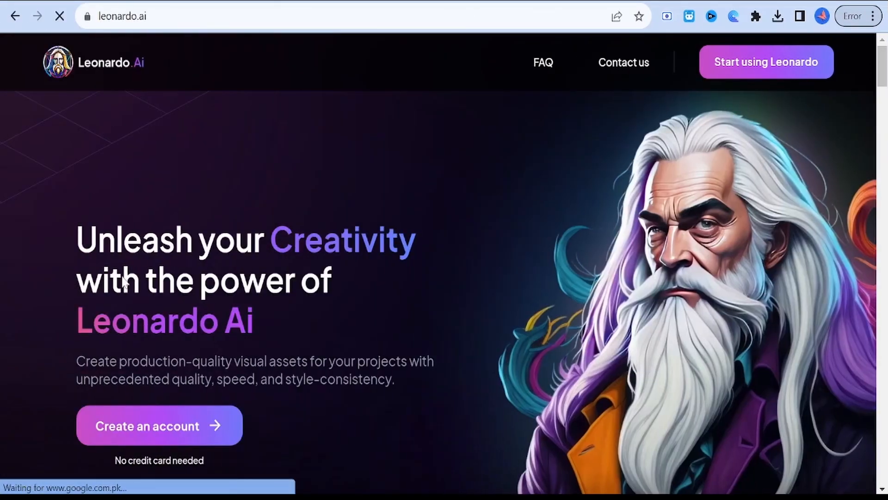
pyautogui.click(158, 426)
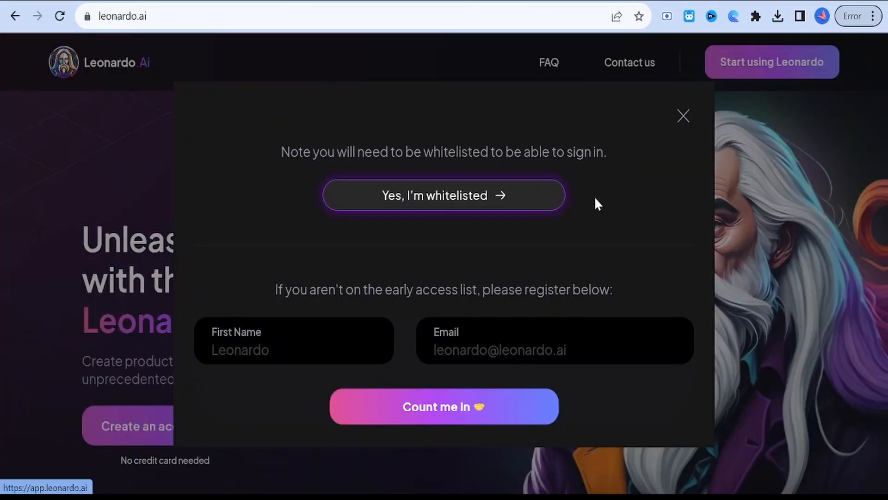
pyautogui.click(443, 195)
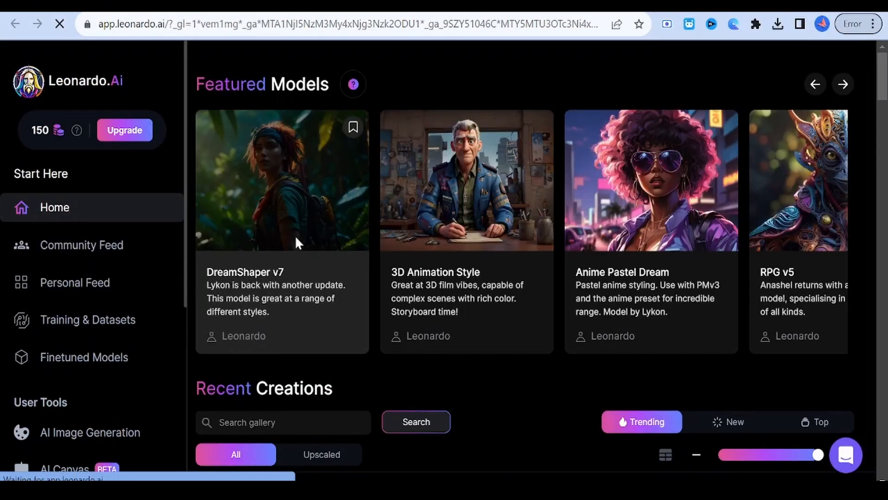
pyautogui.moveTo(74, 319)
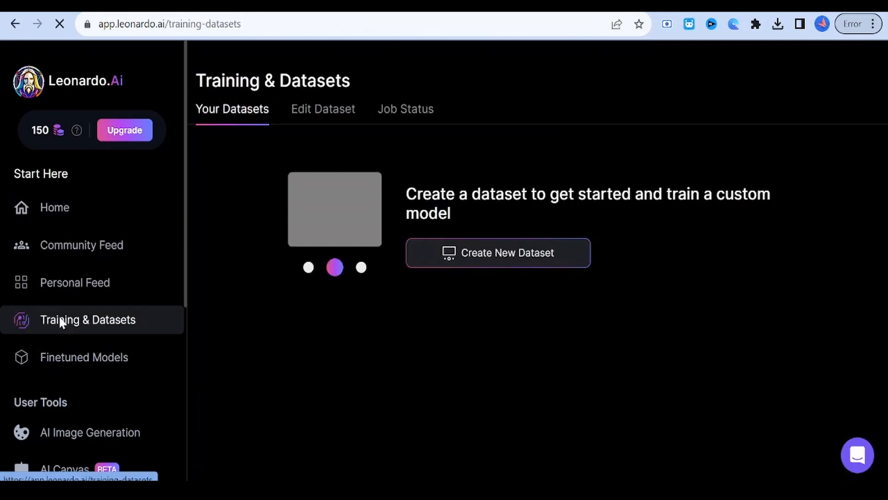
# - Create dataset 'Avatar Faces - By Wisefuss' described as creating amazing avatar faces
pyautogui.click(498, 253)
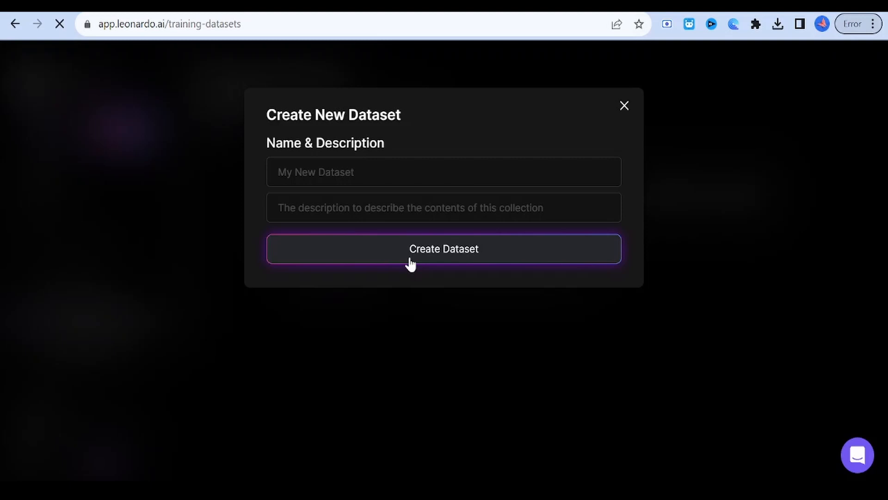
pyautogui.write('A')
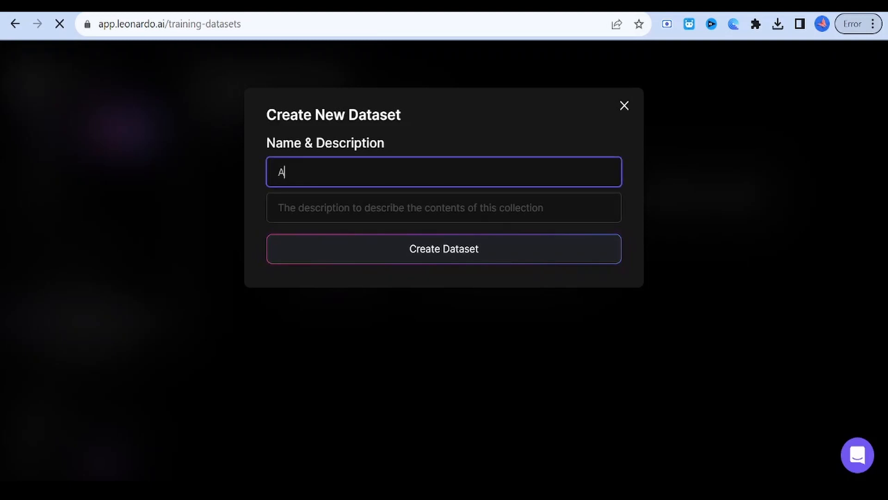
pyautogui.write('vatar Faces')
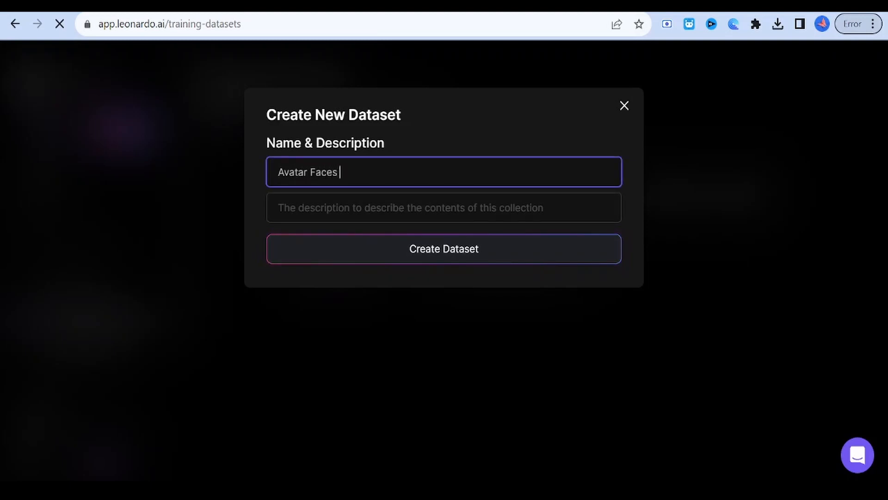
pyautogui.write('- By W')
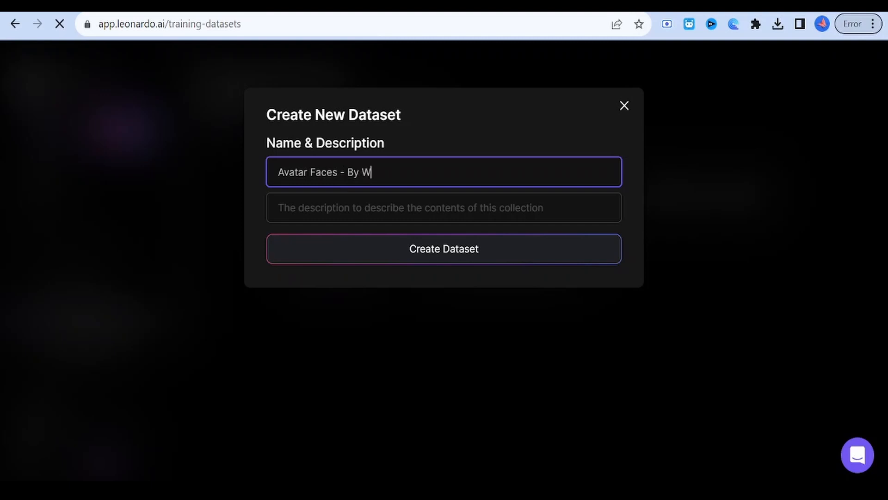
pyautogui.write('isefuss')
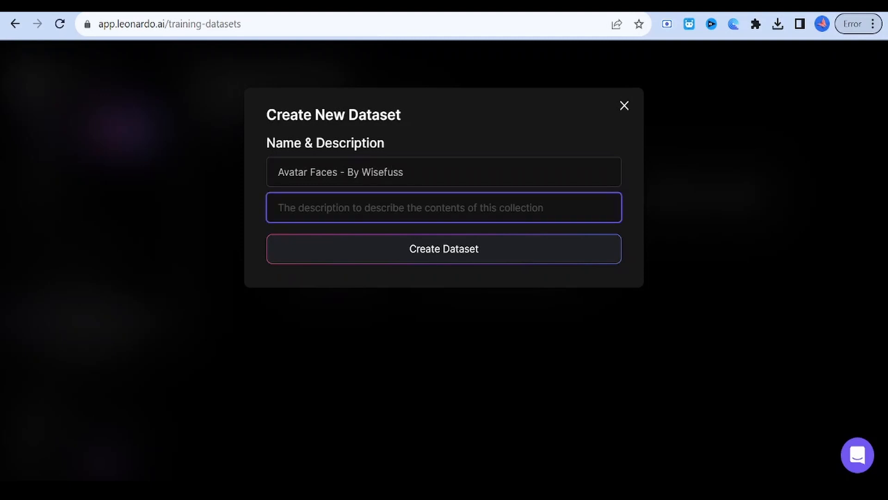
pyautogui.write('Create')
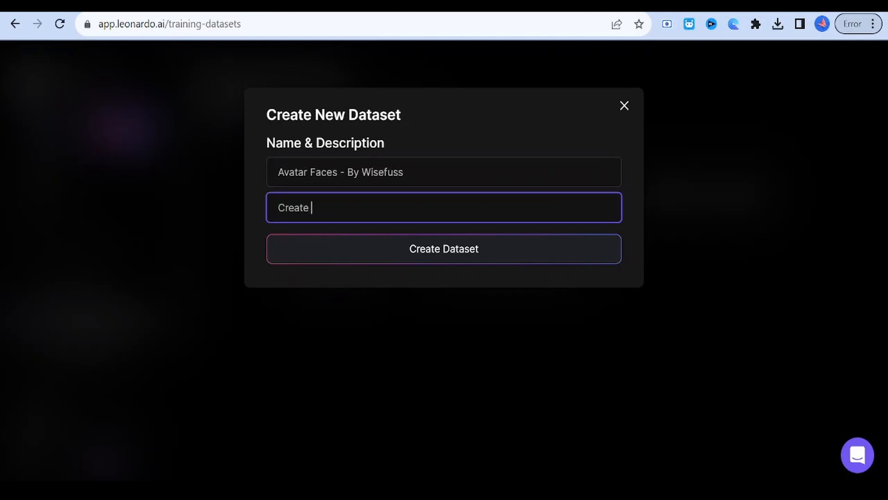
pyautogui.write('ama')
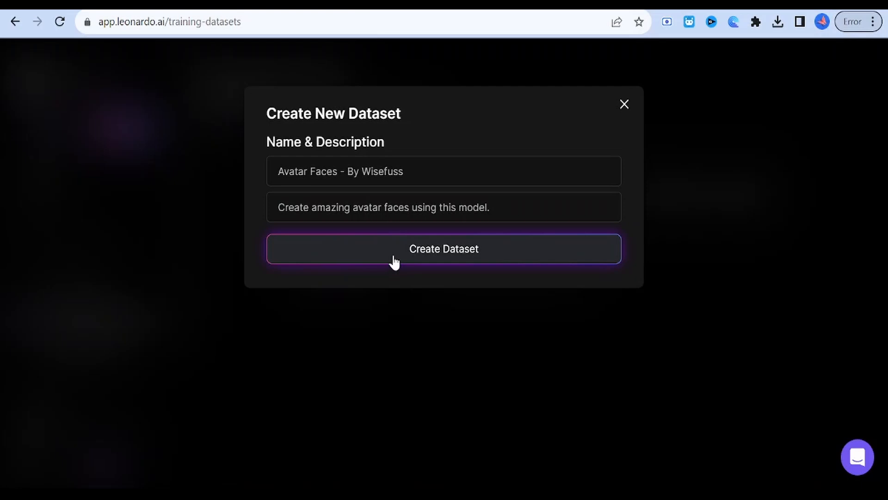
pyautogui.click(443, 249)
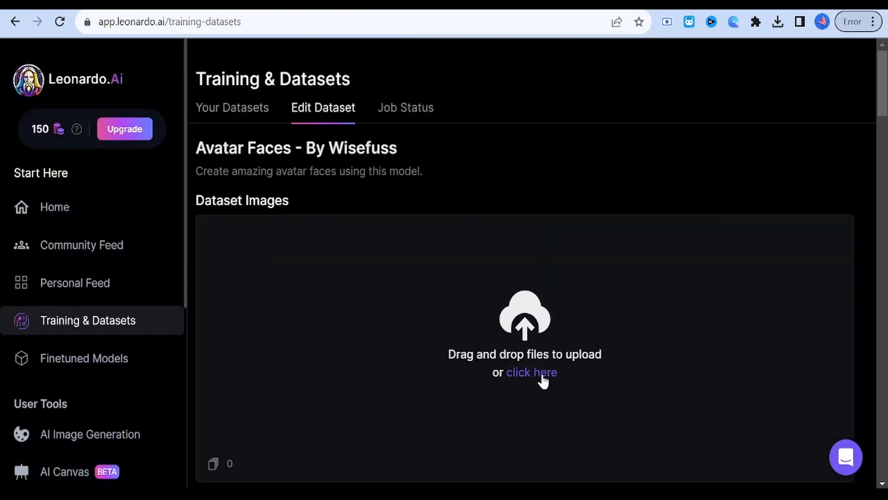
# - Upload all the avatar images from Downloads into the dataset
pyautogui.click(531, 372)
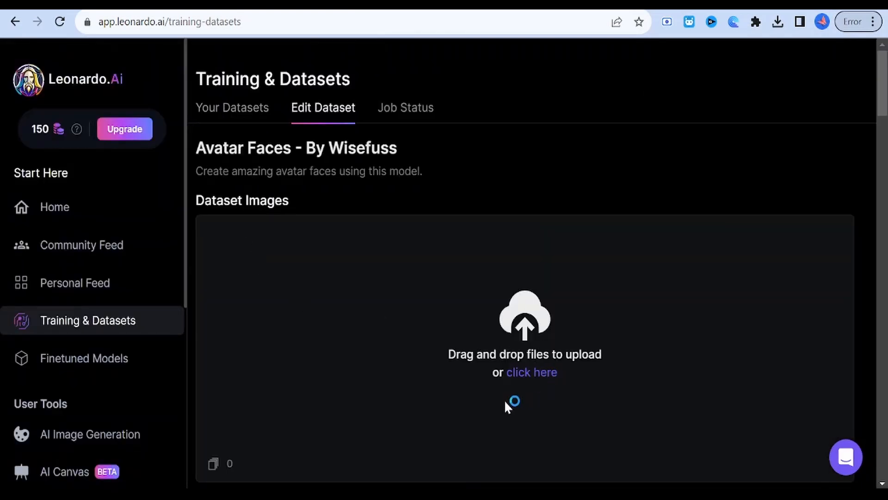
pyautogui.click(532, 372)
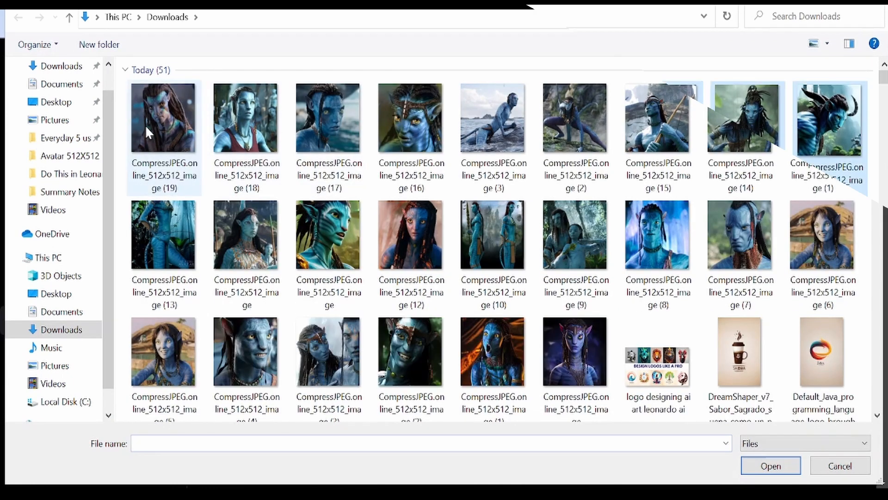
pyautogui.press('ctrl+a')
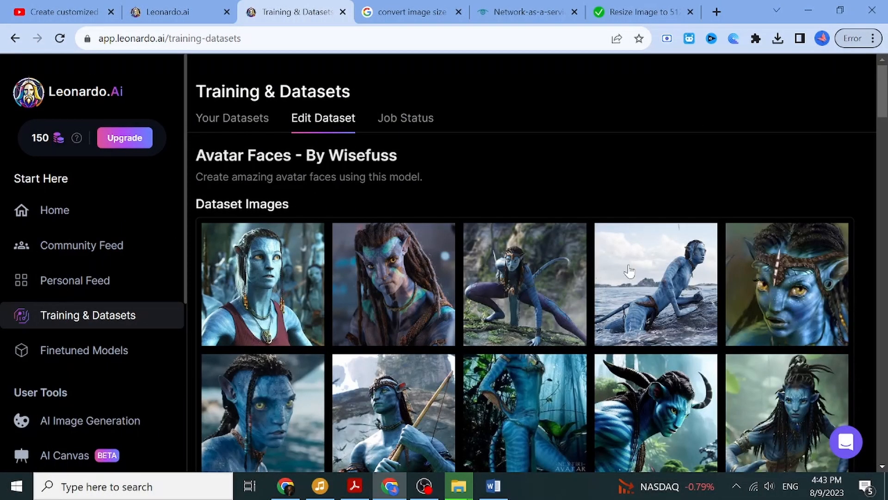
# - Review the 23 dataset images and start Train Model setup
pyautogui.scroll(-3)
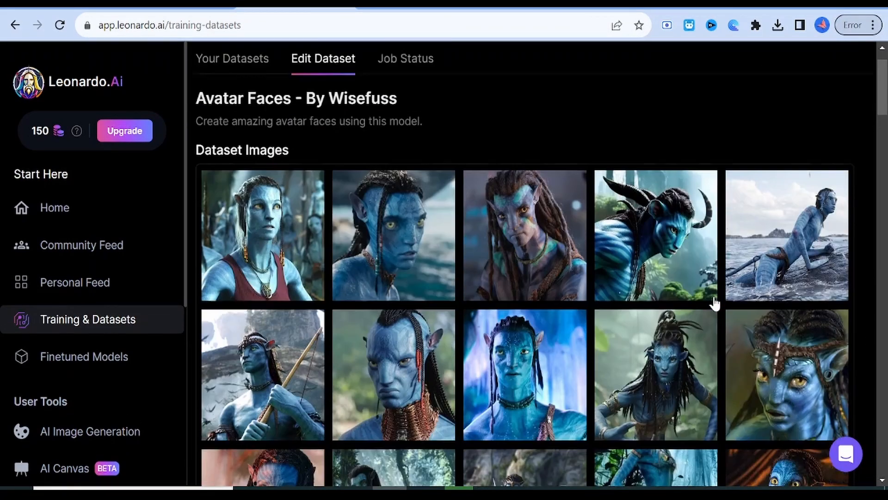
pyautogui.scroll(-3)
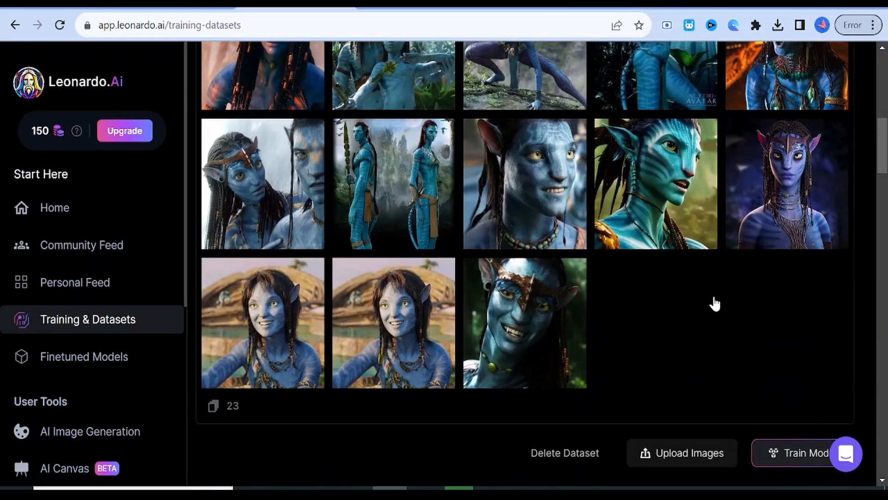
pyautogui.scroll(-3)
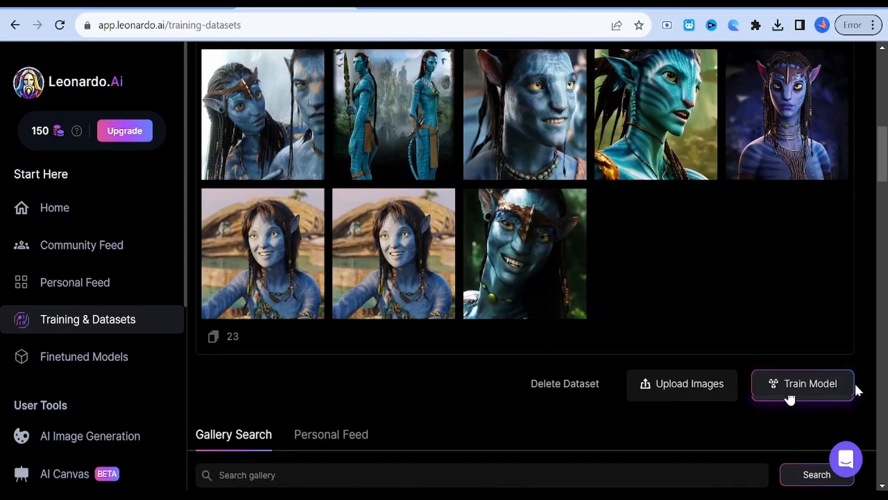
pyautogui.click(802, 383)
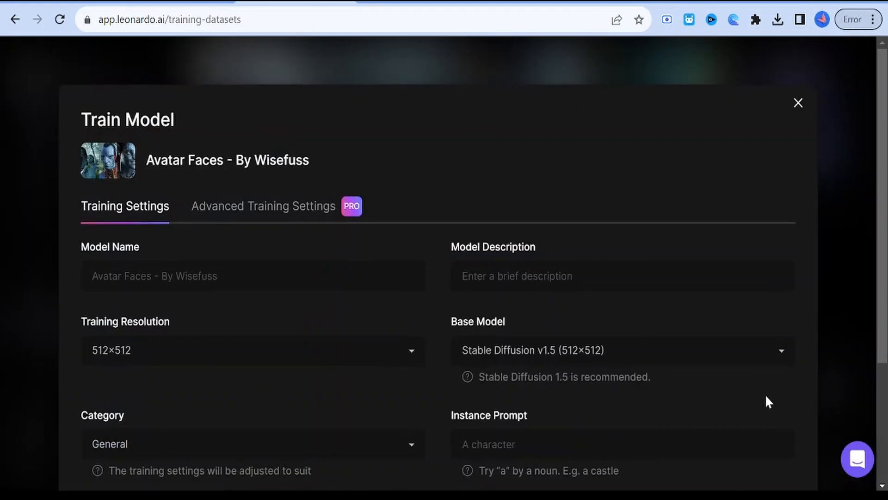
# - Name the model 'Avatar Faces - By Wisefuss', describe it as creating amazing avatar images, keep Stable Diffusion v1.5
pyautogui.click(253, 276)
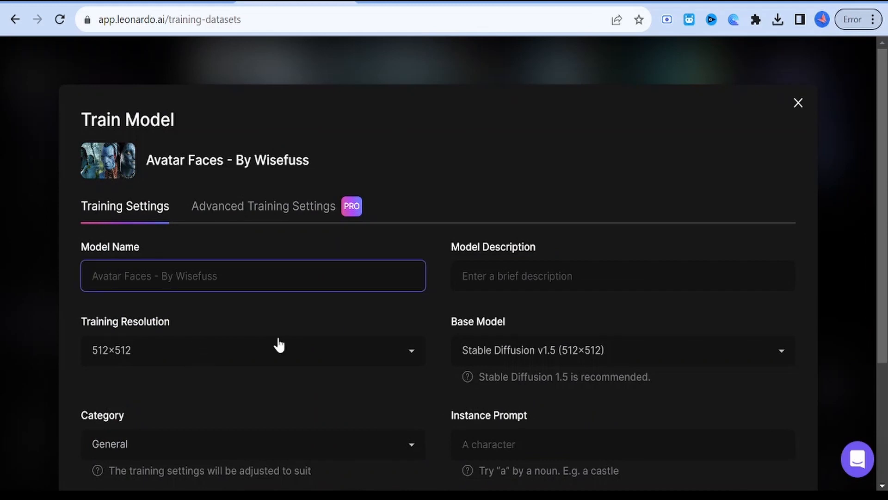
pyautogui.write('Avatar Faces - By W')
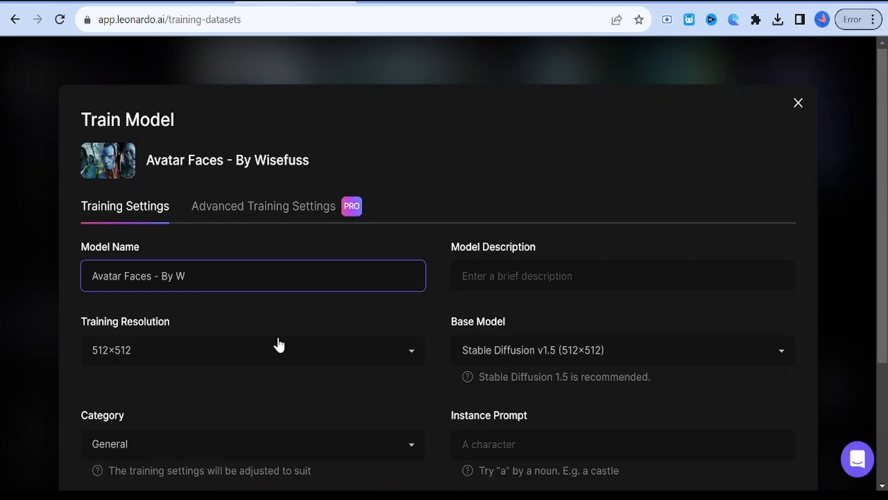
pyautogui.write('isefuss')
pyautogui.click(624, 275)
pyautogui.write('Create')
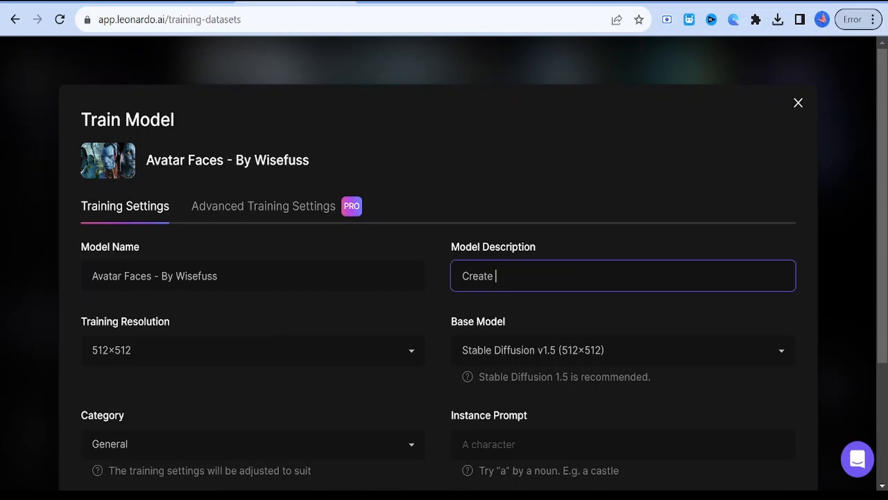
pyautogui.write('your amazing avat')
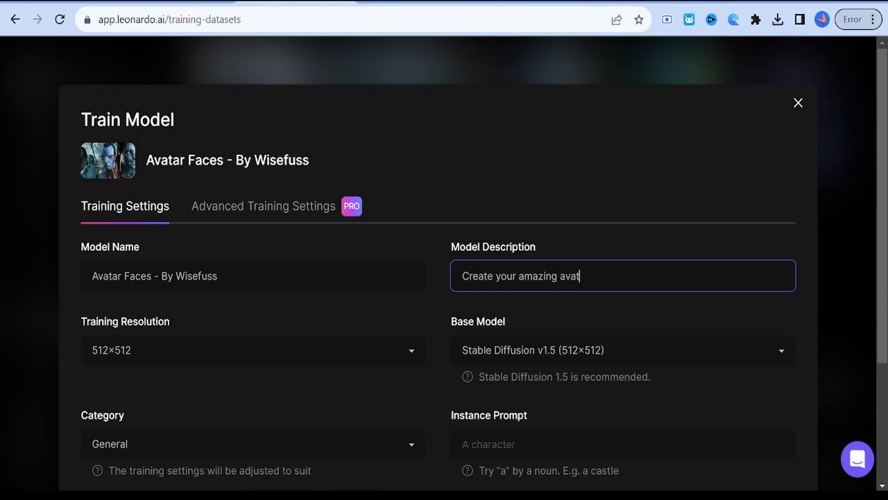
pyautogui.write('ar')
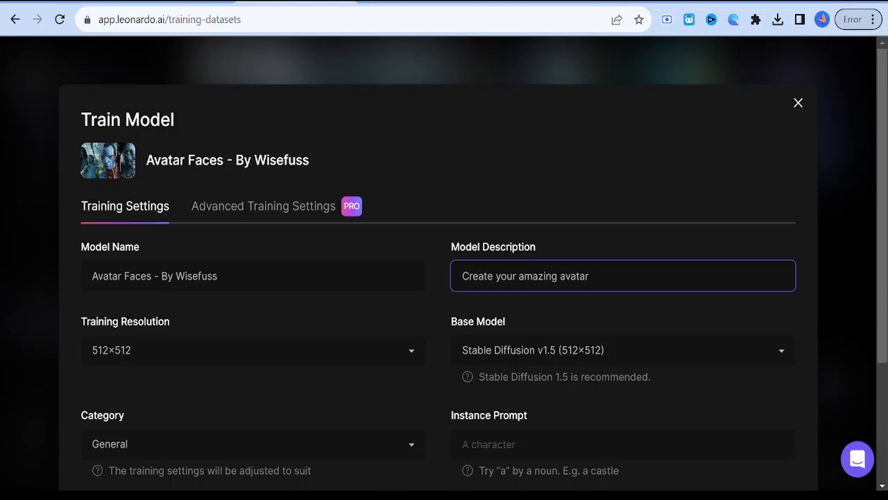
pyautogui.write('images using thi')
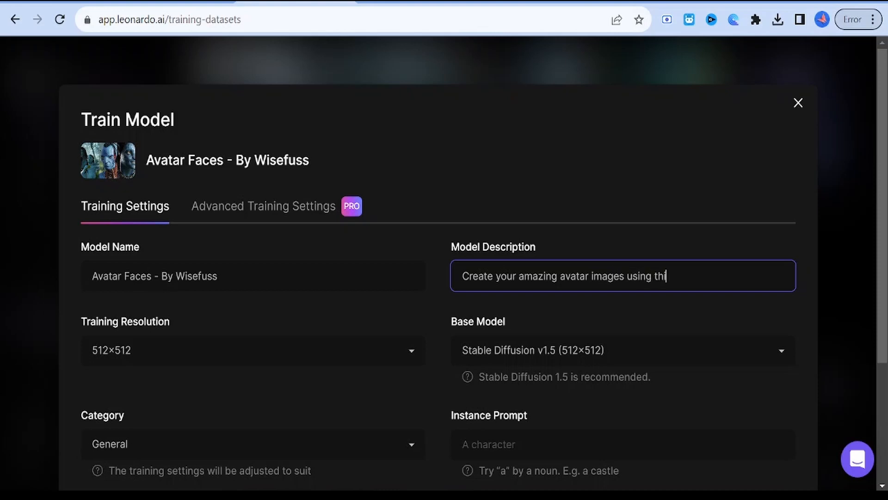
pyautogui.write('s model.')
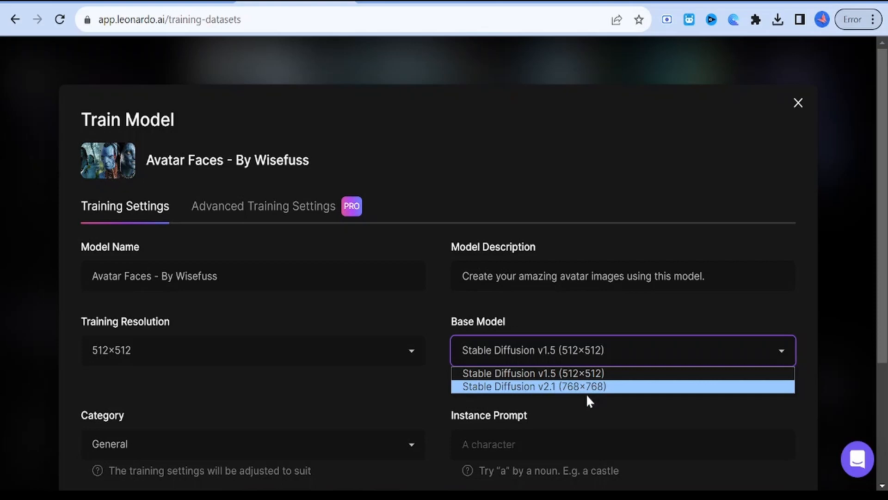
pyautogui.click(529, 373)
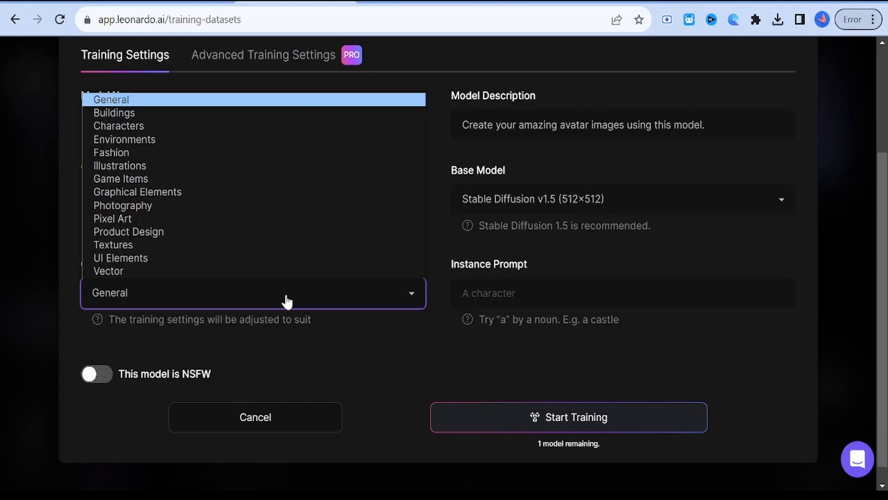
# - Set category Characters, instance prompt 'an avatar face', and start training
pyautogui.click(119, 126)
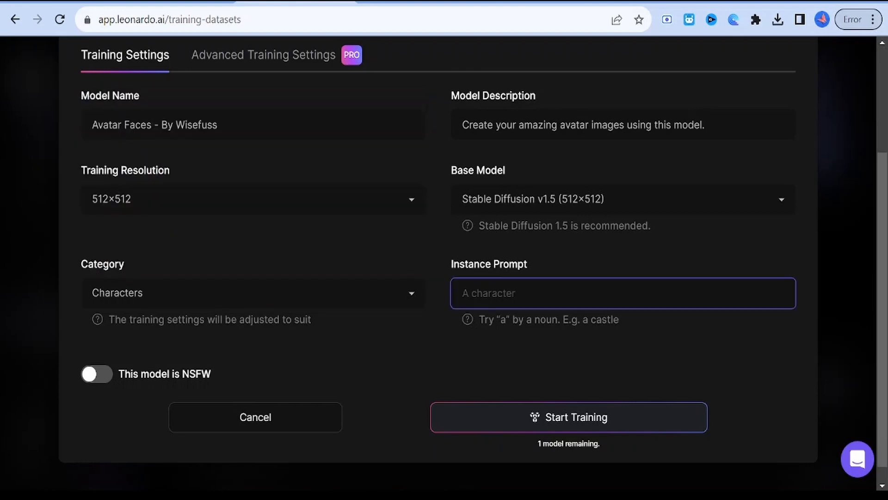
pyautogui.write('an avatar')
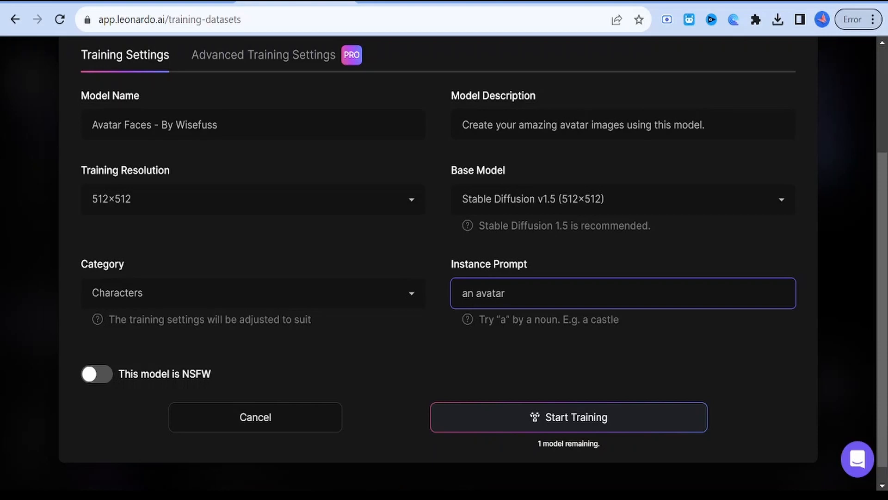
pyautogui.write('face')
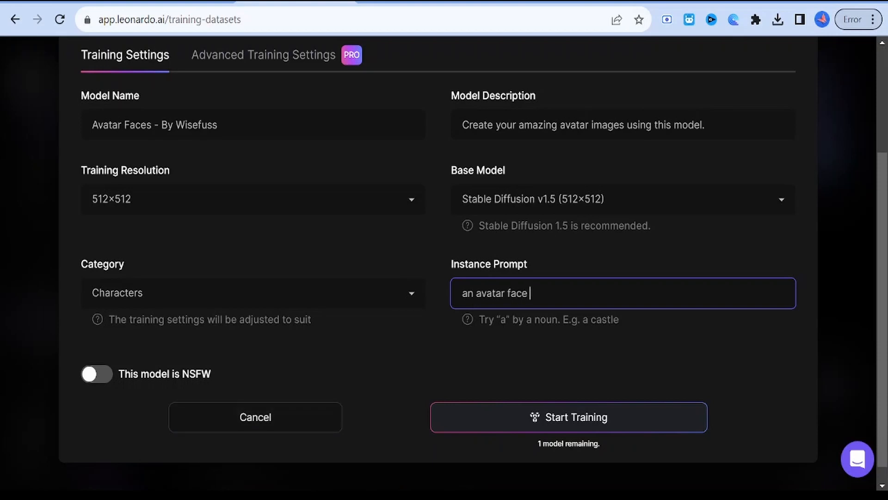
pyautogui.moveTo(611, 422)
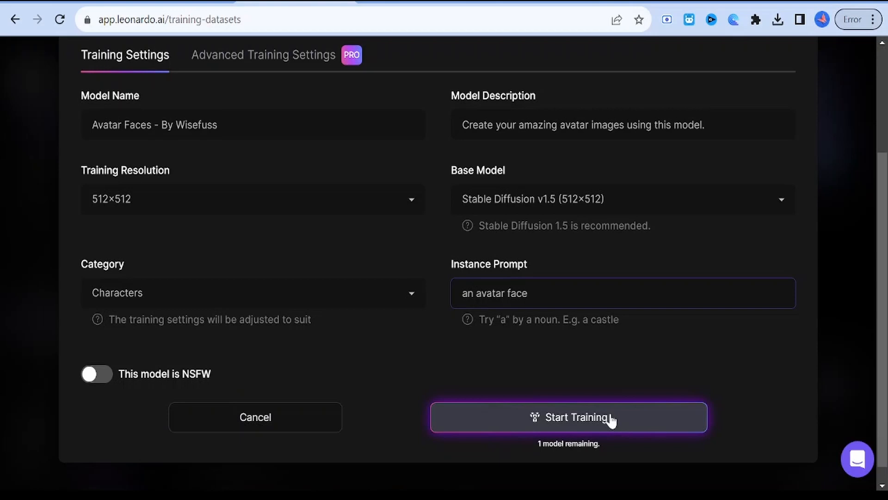
pyautogui.click(568, 417)
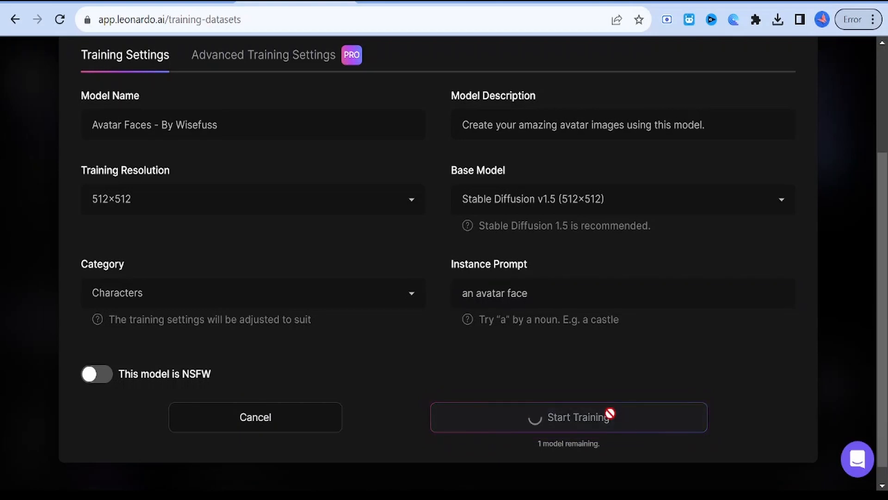
pyautogui.click(569, 417)
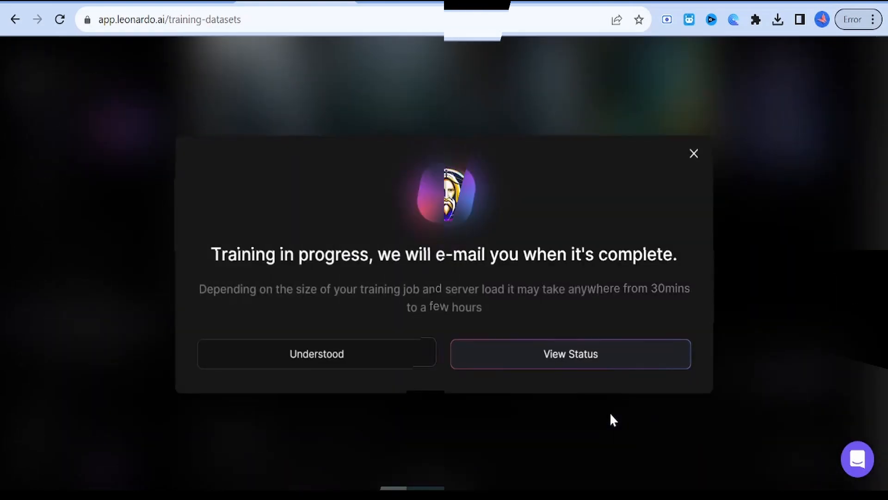
# - Confirm the training job shows Done, then return to Your Datasets
pyautogui.click(570, 354)
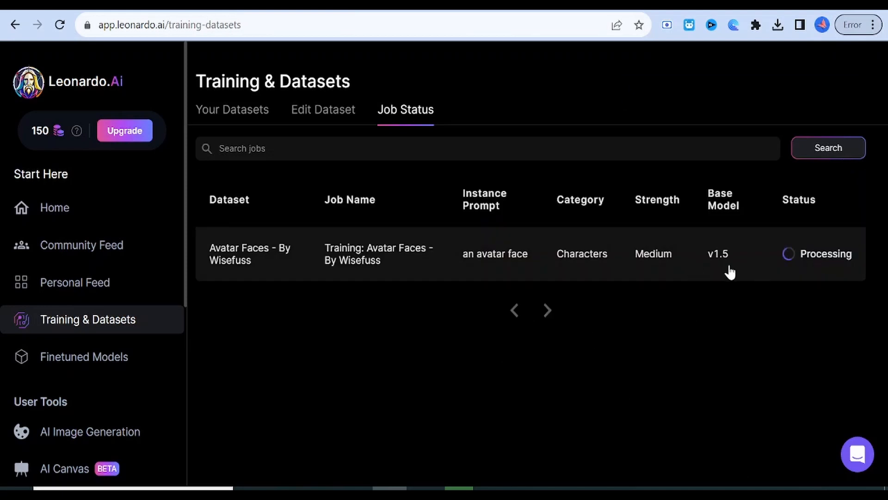
pyautogui.moveTo(800, 277)
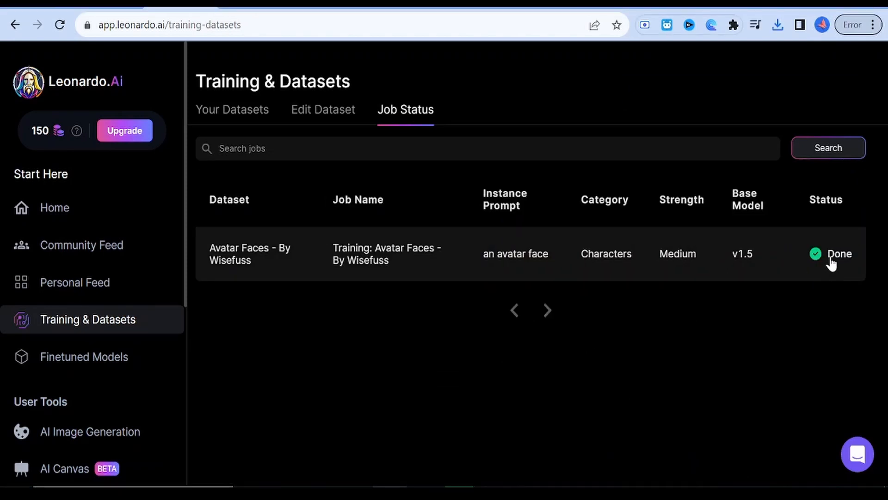
pyautogui.click(231, 110)
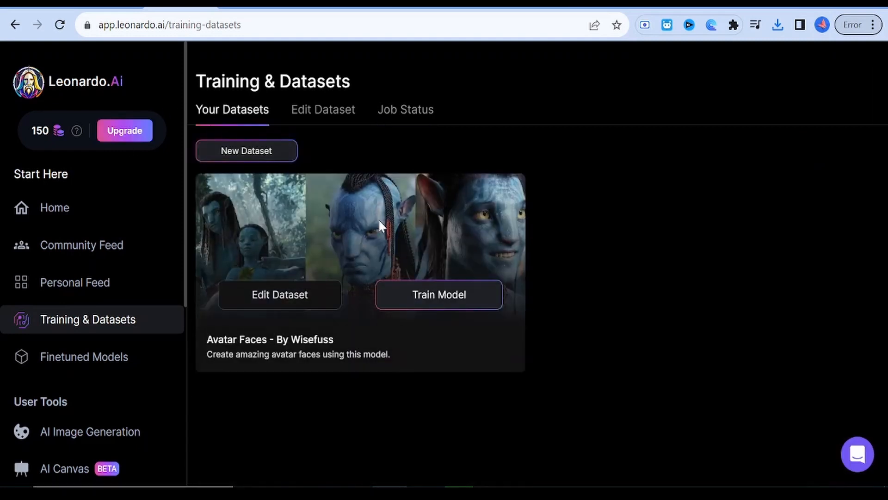
pyautogui.moveTo(370, 325)
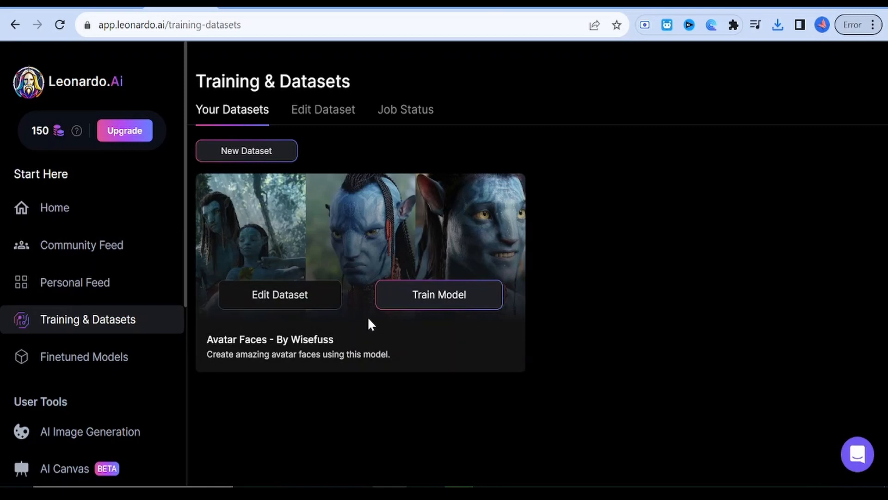
# - Open the Avatar Faces dataset for editing and look through its 23 images
pyautogui.click(280, 294)
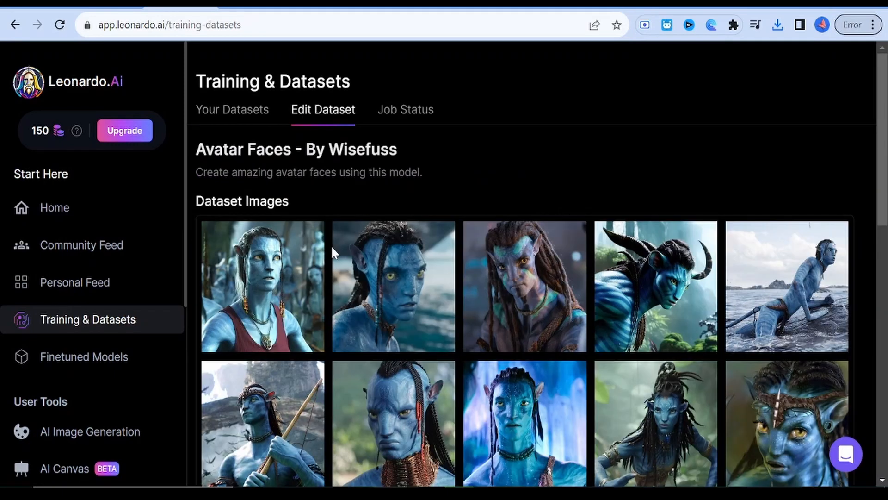
pyautogui.scroll(-3)
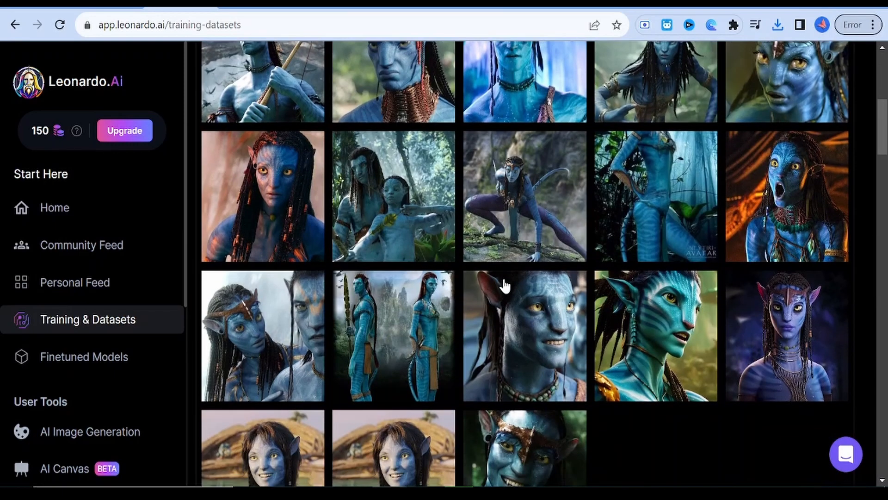
pyautogui.scroll(-3)
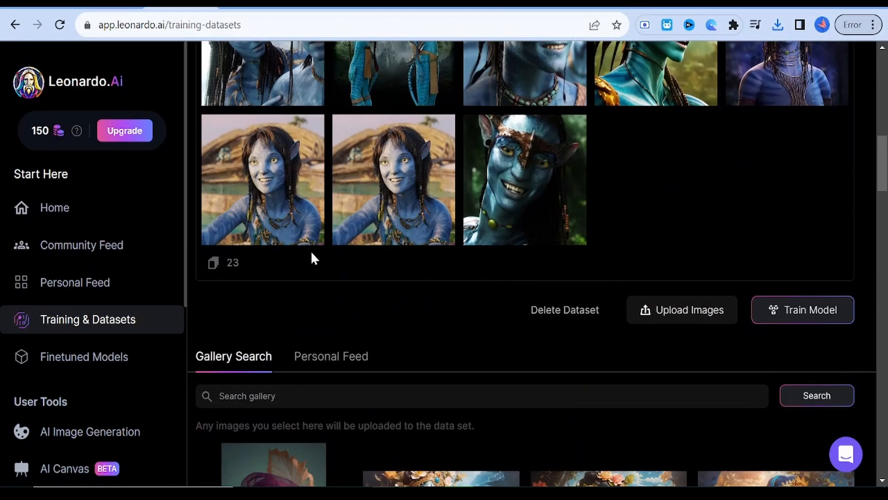
pyautogui.scroll(3)
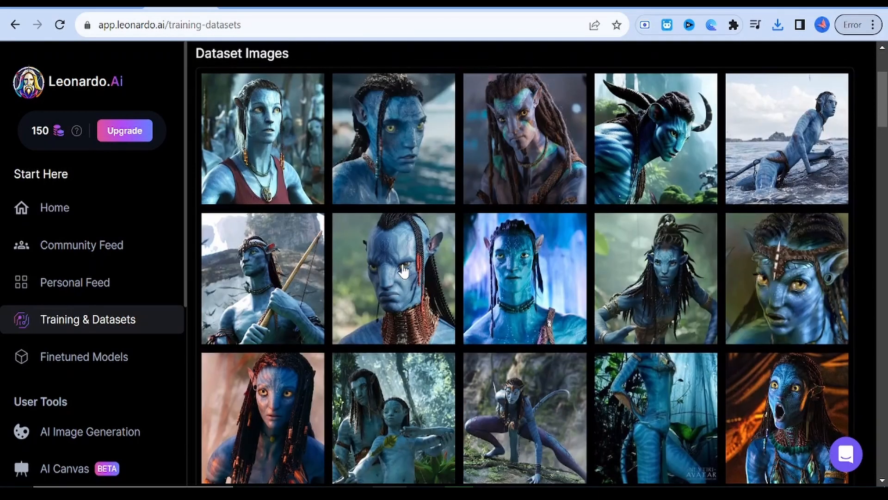
pyautogui.scroll(3)
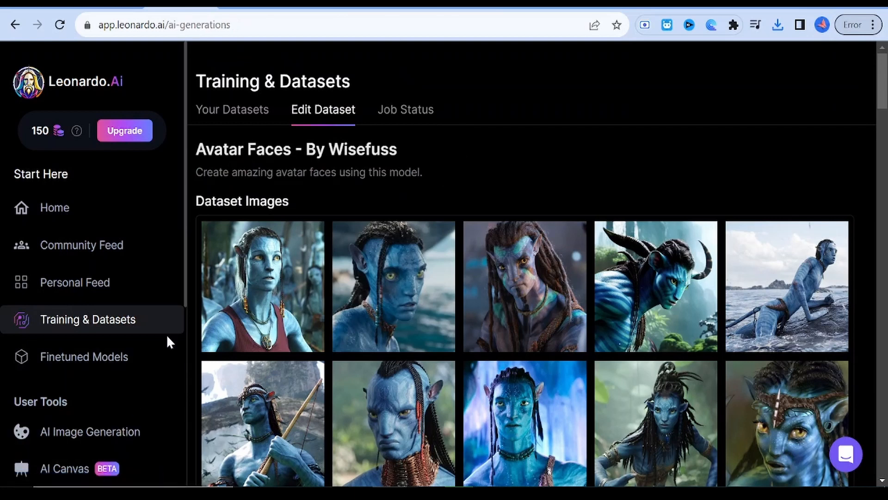
# - Go to AI Image Generation and scroll the settings panel down to Image to Image
pyautogui.click(89, 432)
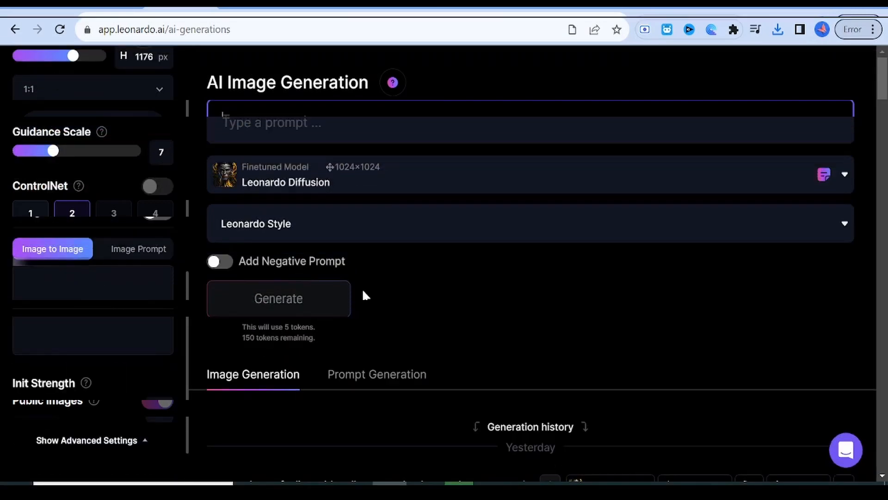
pyautogui.scroll(-3)
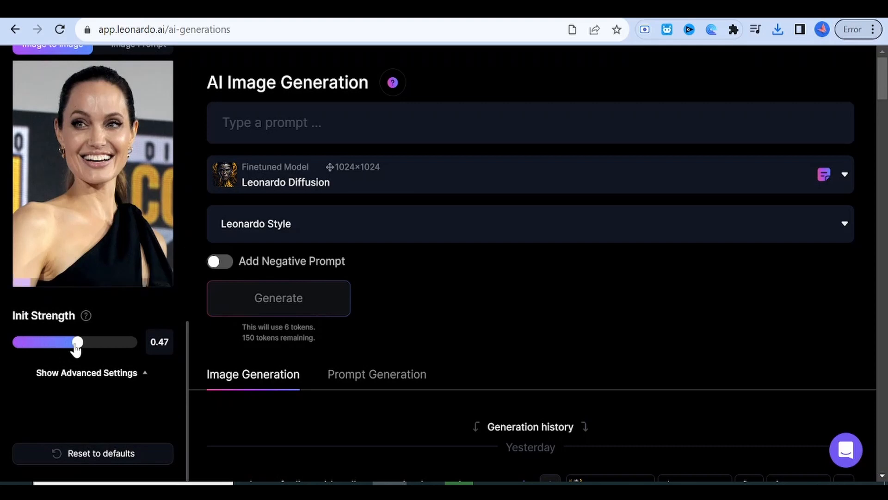
pyautogui.scroll(-3)
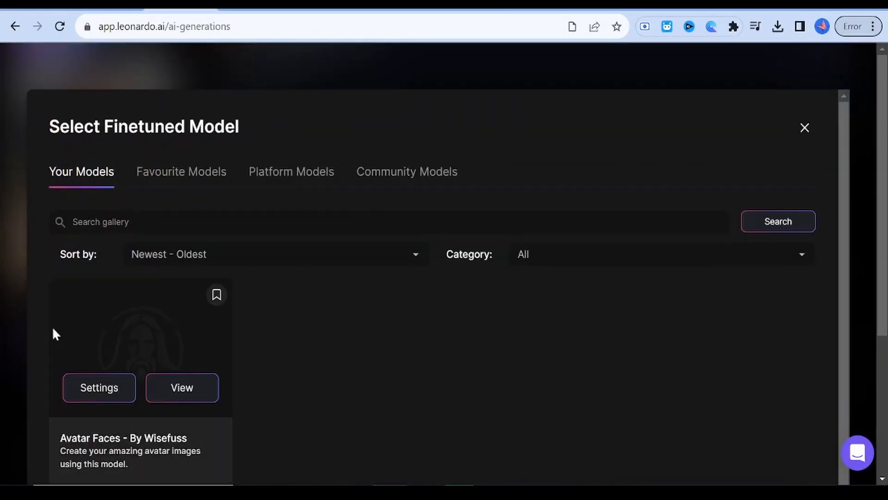
# - Choose 'Avatar Faces - By Wisefuss' and start generating with this model
pyautogui.click(182, 388)
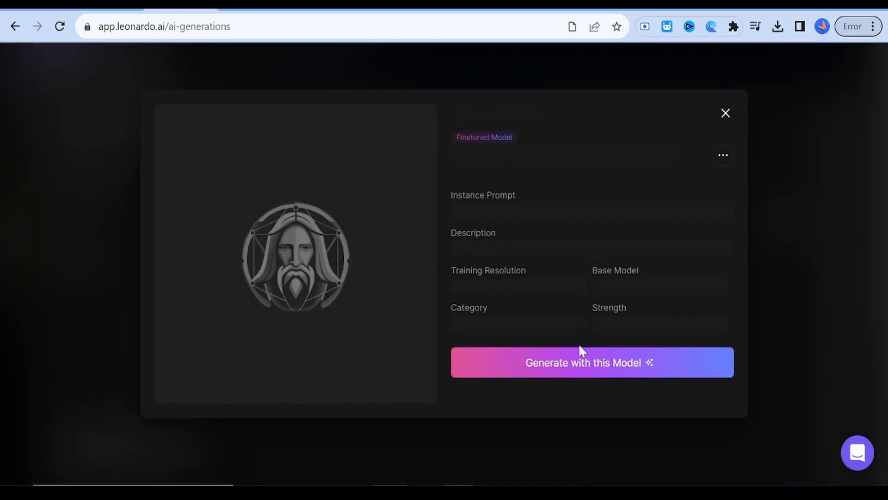
pyautogui.click(592, 362)
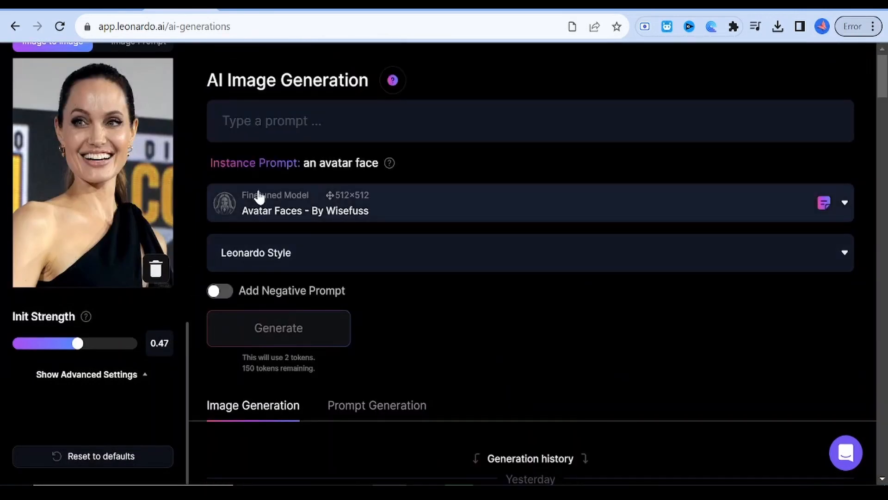
# - Generate images from the prompt 'Avatar face of Angeline Julie and the background' jungle scene
pyautogui.click(530, 120)
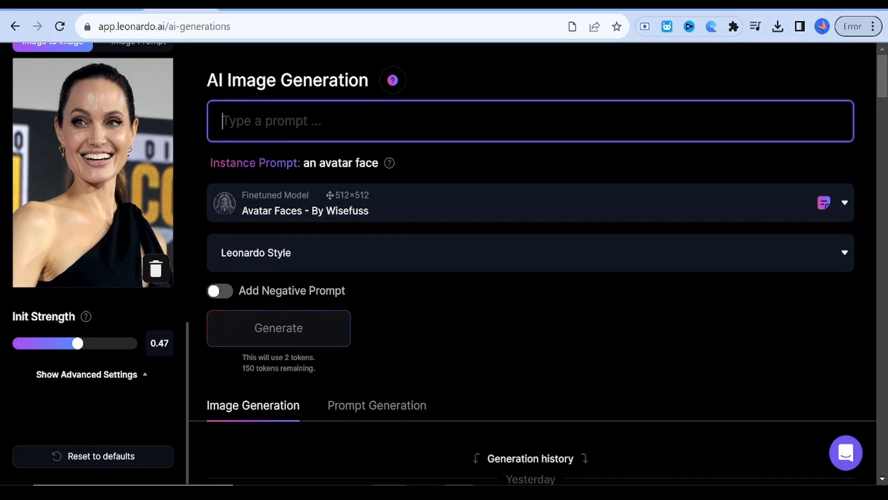
pyautogui.write('Avatar face of Angeline Juli')
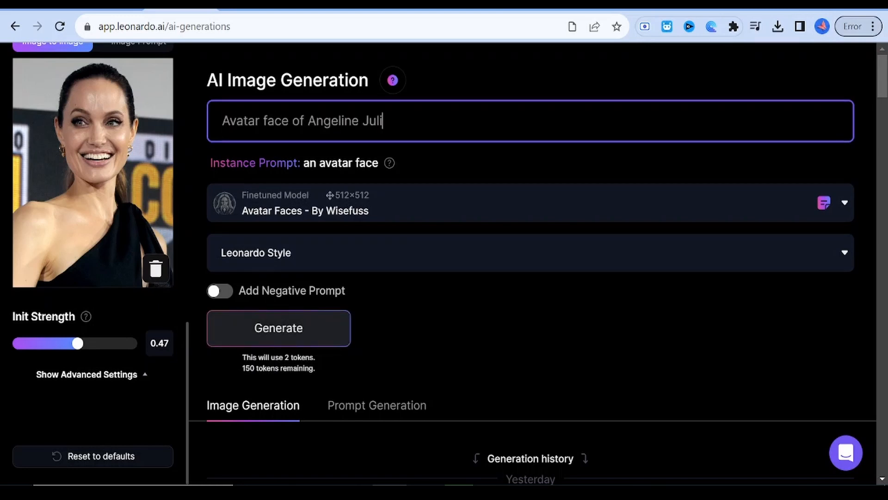
pyautogui.write('e and the background should be a jung')
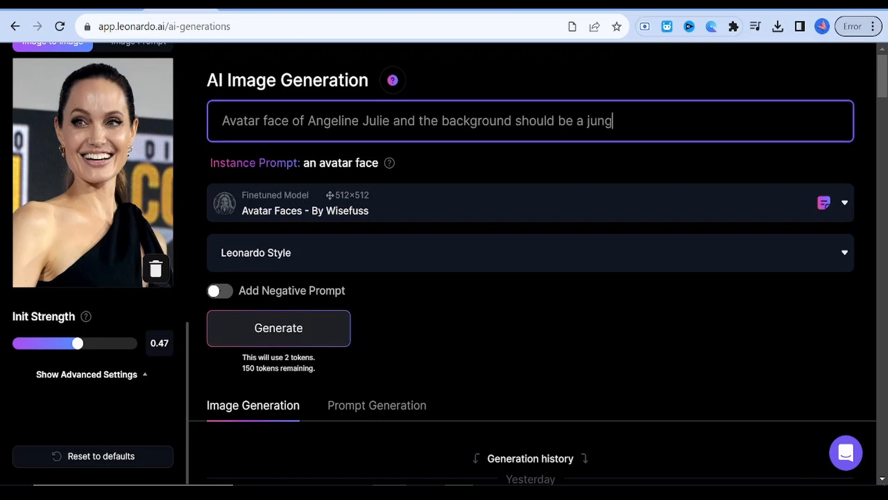
pyautogui.click(278, 328)
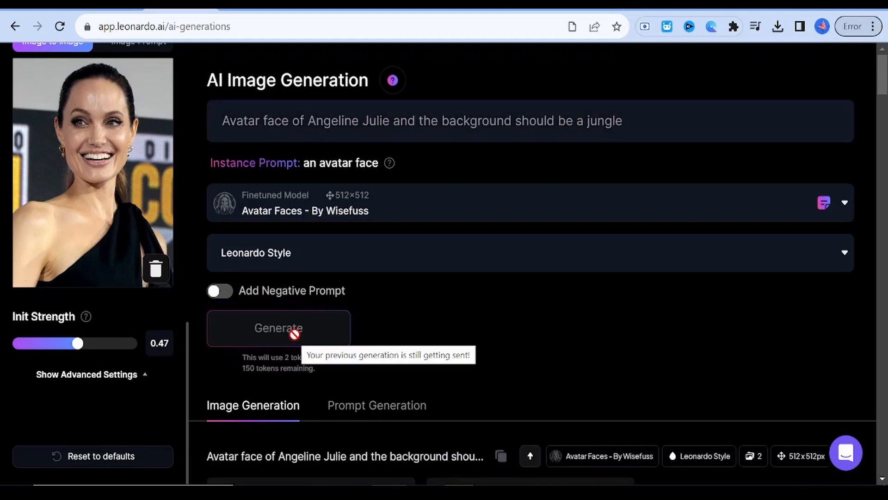
pyautogui.click(278, 328)
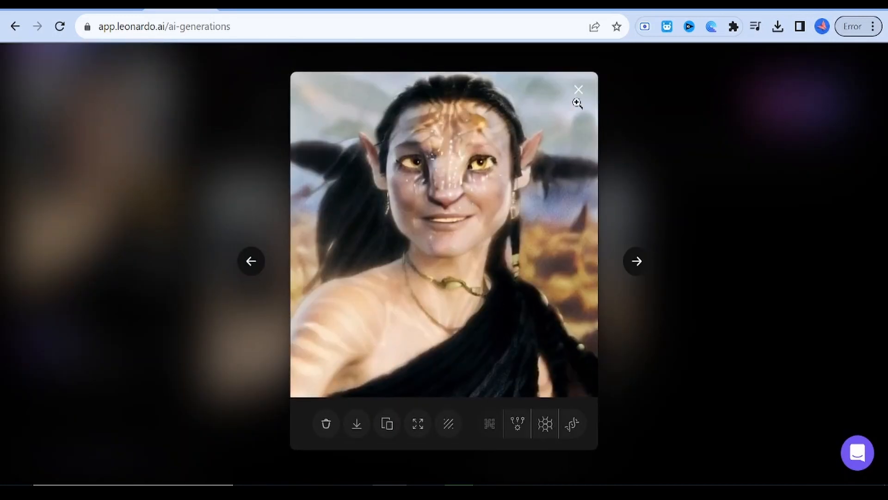
# - Close the enlarged image and return to the earlier deep-blue Avatar Faces results
pyautogui.click(577, 89)
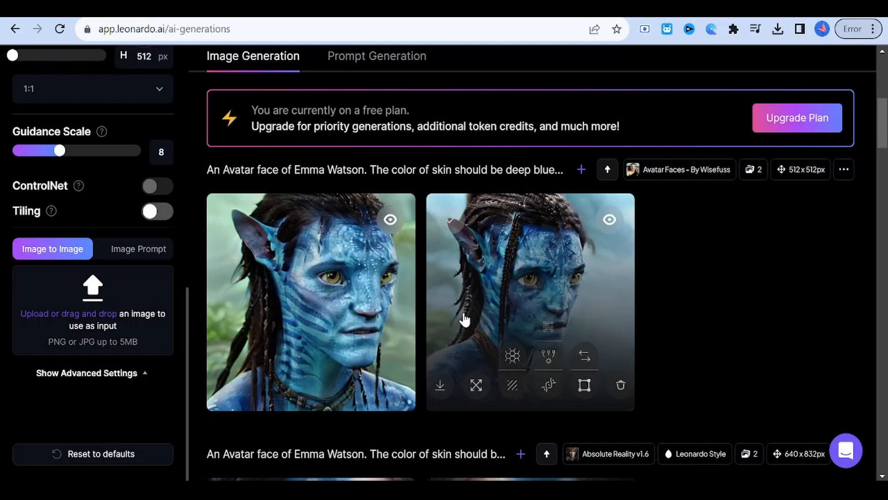
pyautogui.moveTo(464, 317)
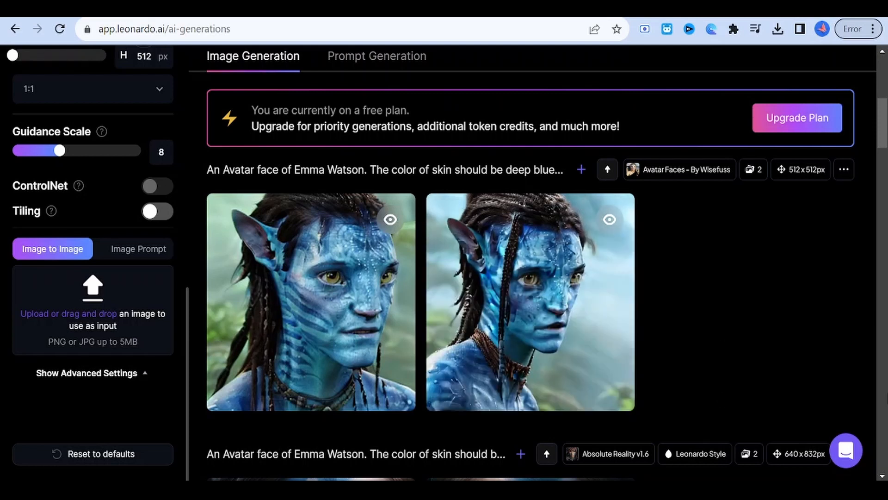
pyautogui.moveTo(685, 327)
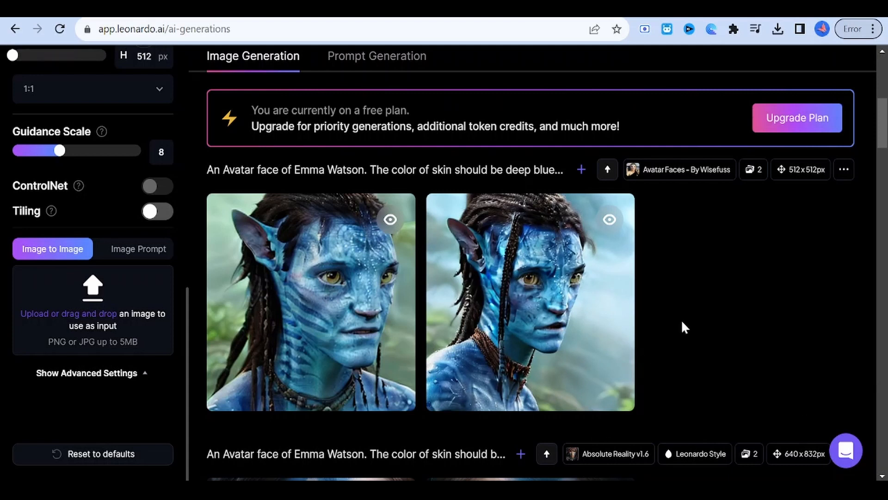